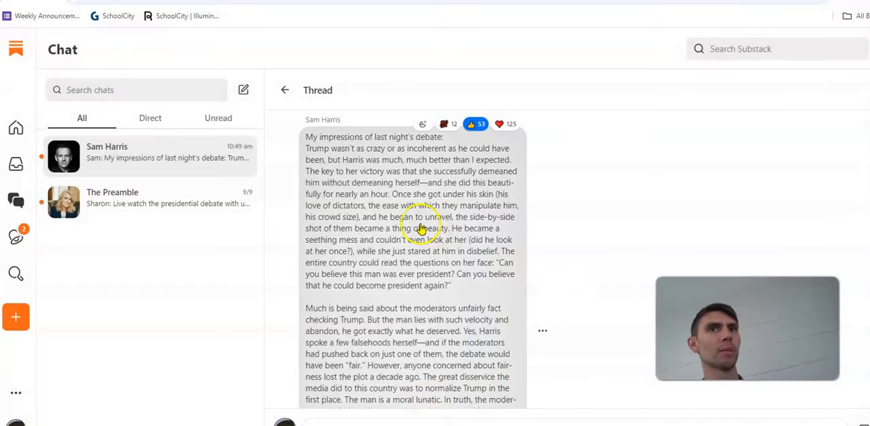
mouse_move(617, 226)
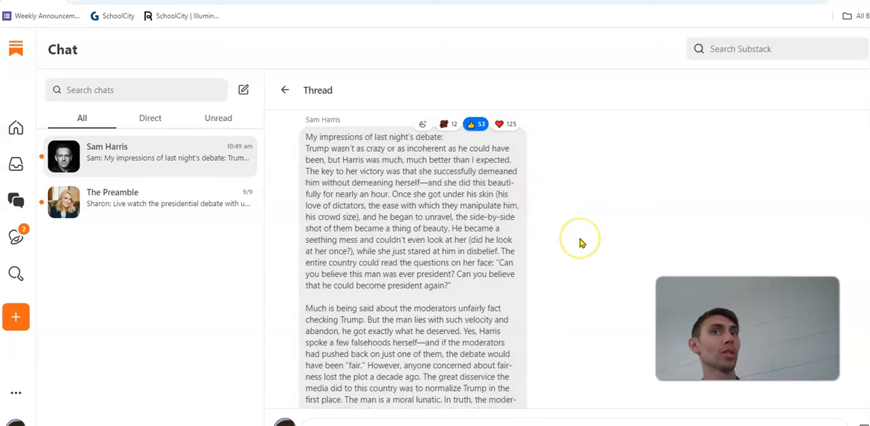
Step: Scroll the Thread pane down to the paragraph about moderators fact-checking and the media normalizing Trump
left_click(475, 124)
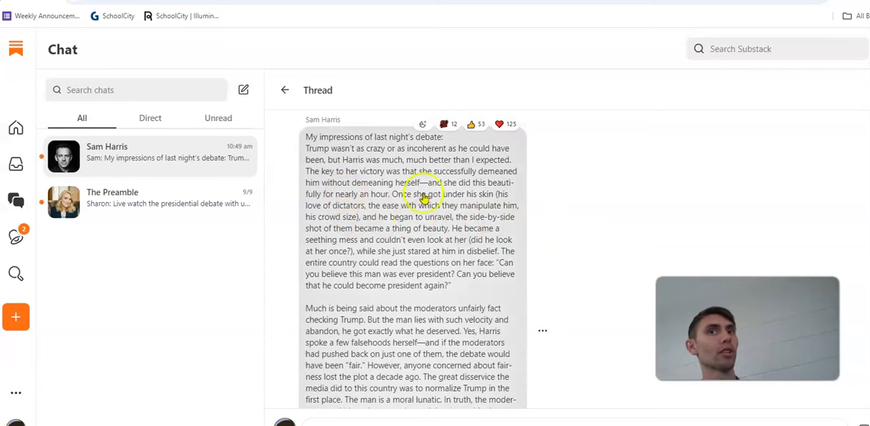
mouse_move(550, 220)
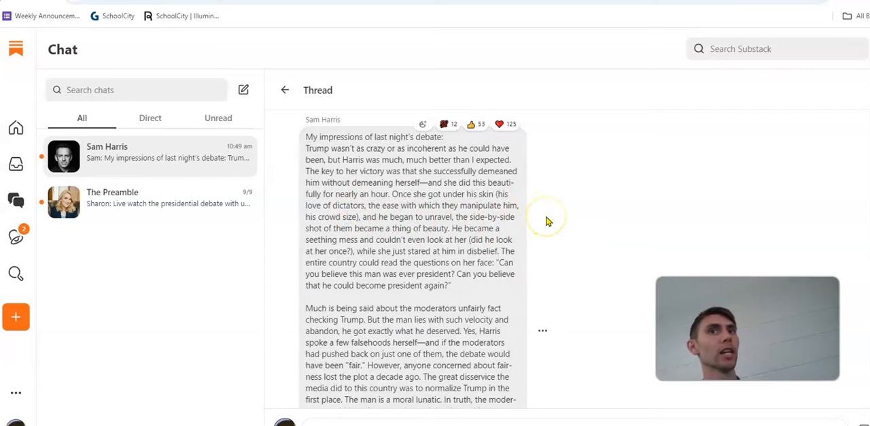
mouse_move(468, 224)
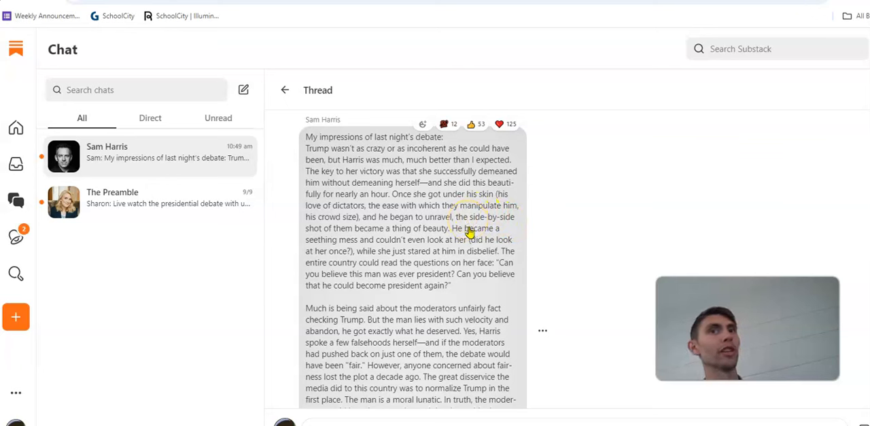
mouse_move(533, 242)
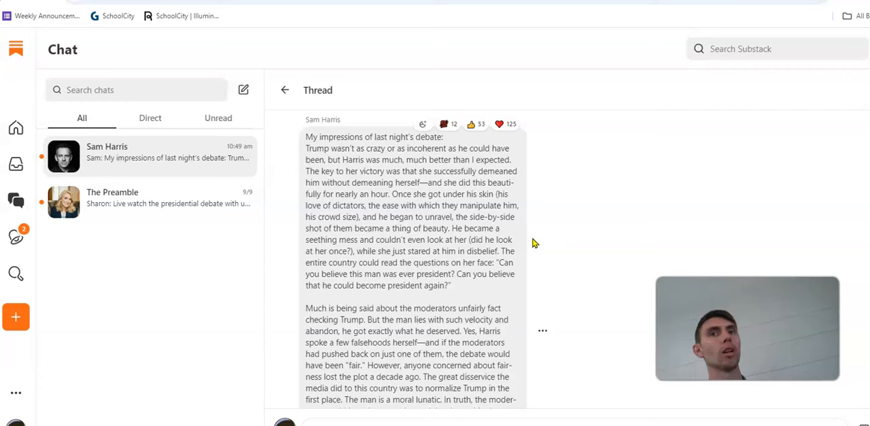
left_click(476, 124)
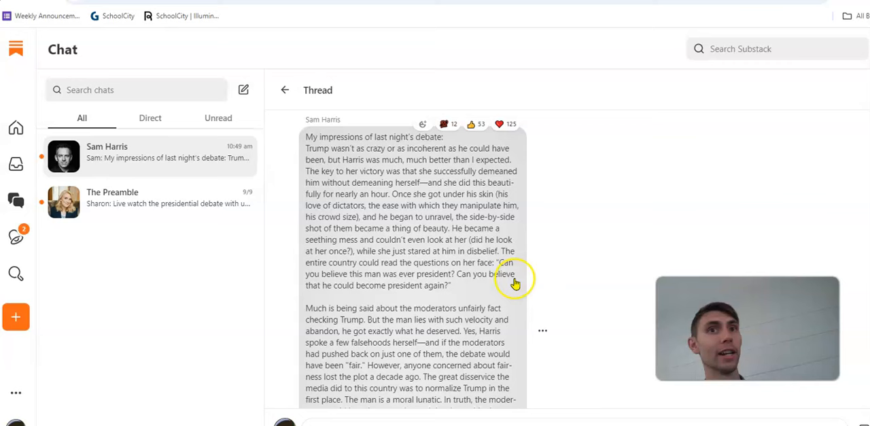
left_click(449, 124)
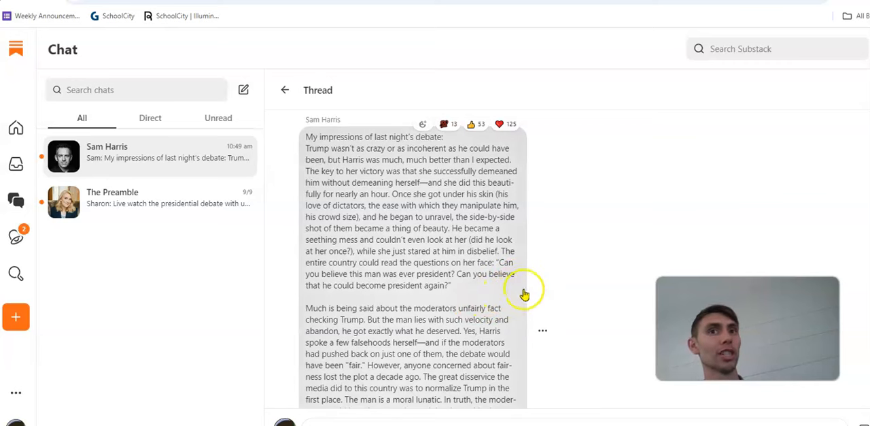
mouse_move(517, 310)
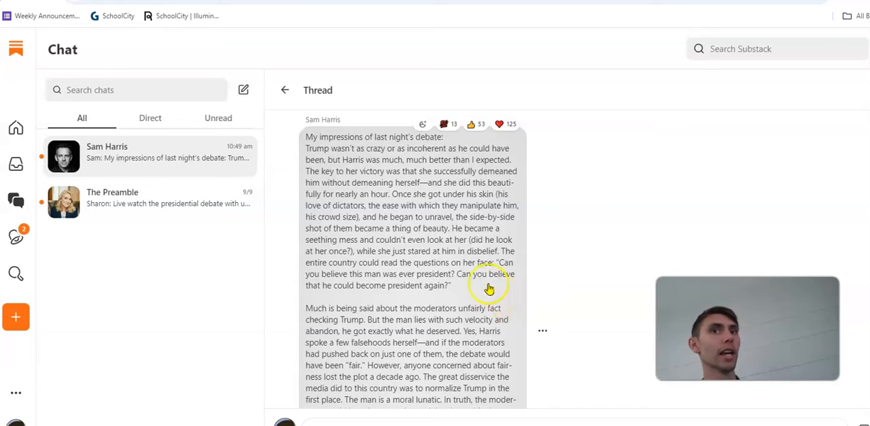
mouse_move(541, 296)
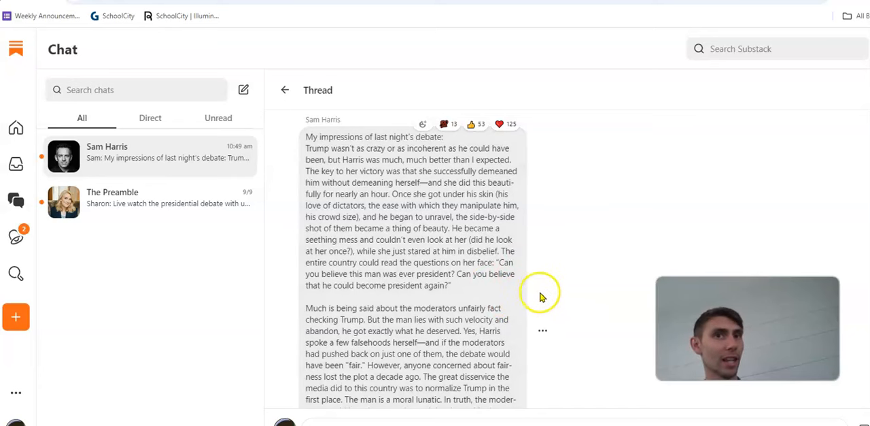
scroll("down", 3)
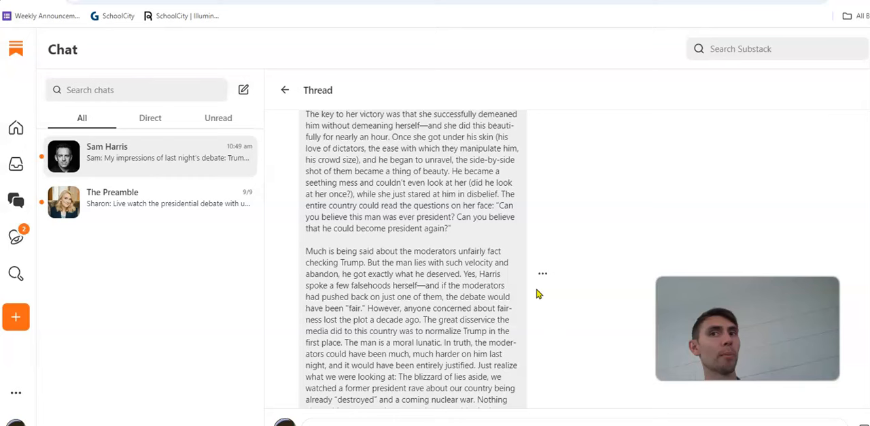
scroll("down", 3)
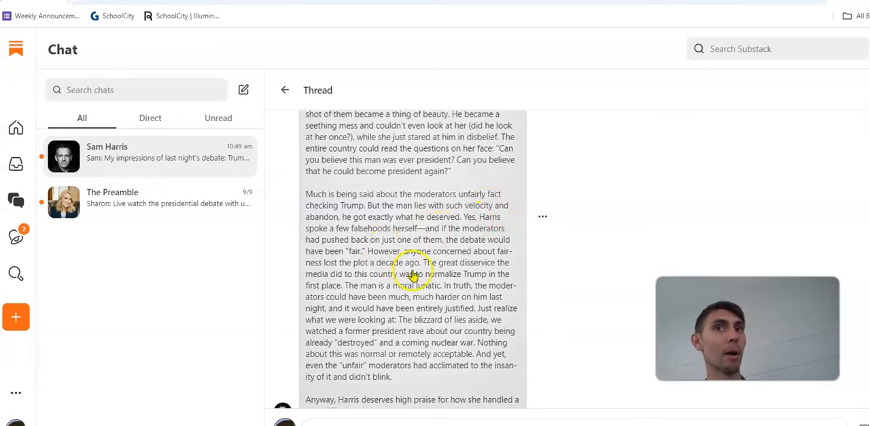
Step: Scroll to the post's closing praise for Harris and the Replies count below it
scroll("down", 3)
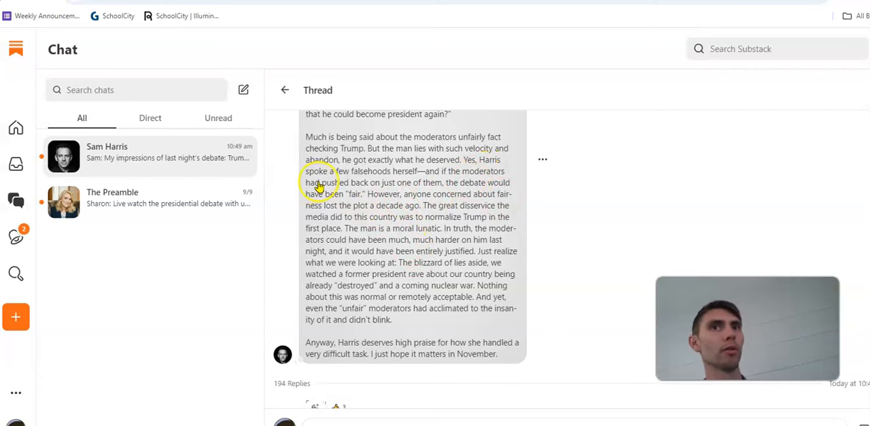
mouse_move(419, 216)
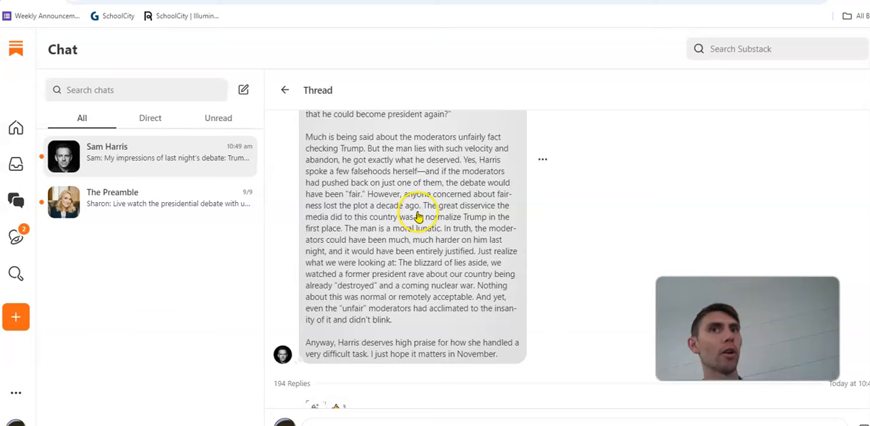
mouse_move(546, 220)
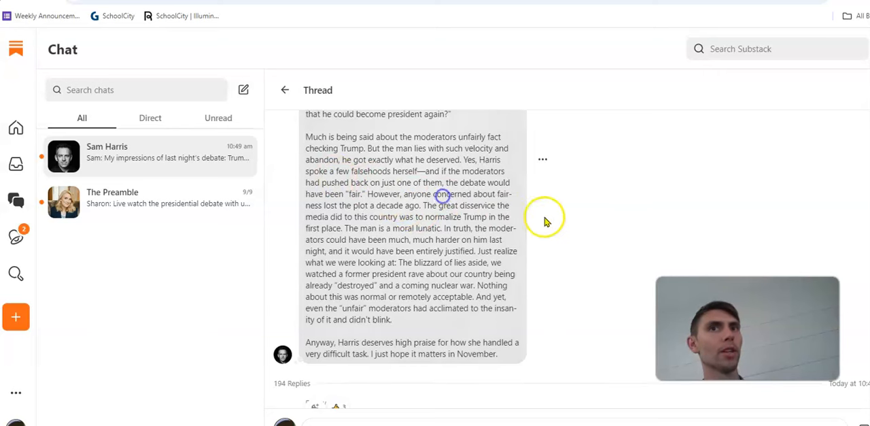
mouse_move(595, 269)
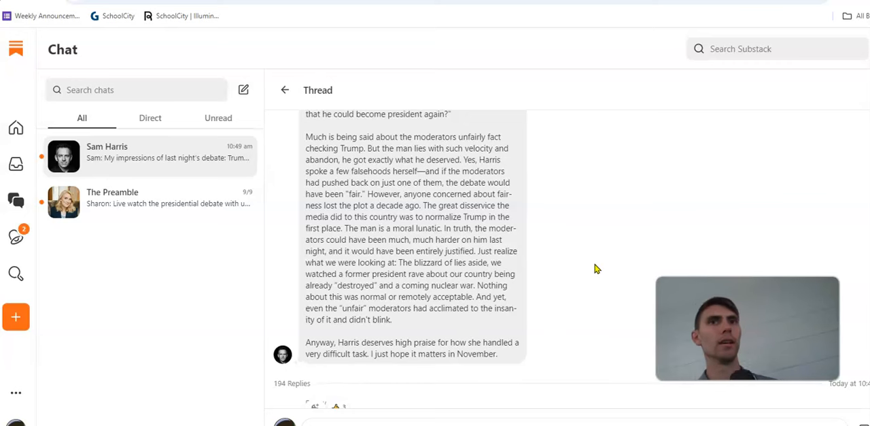
mouse_move(579, 264)
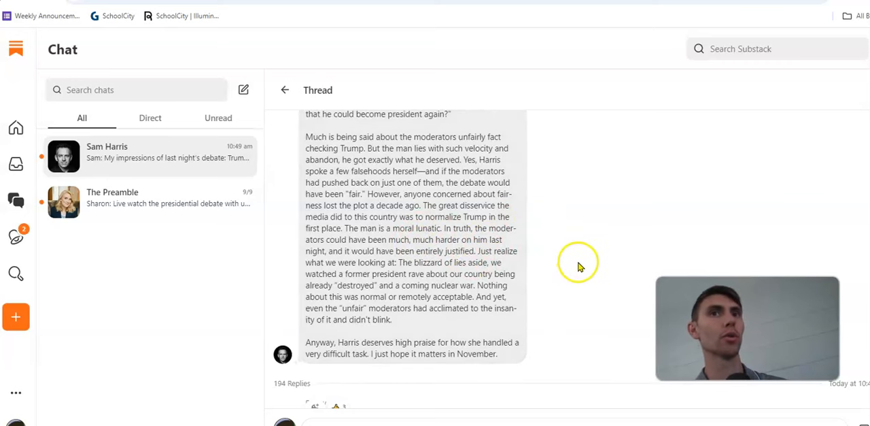
mouse_move(593, 280)
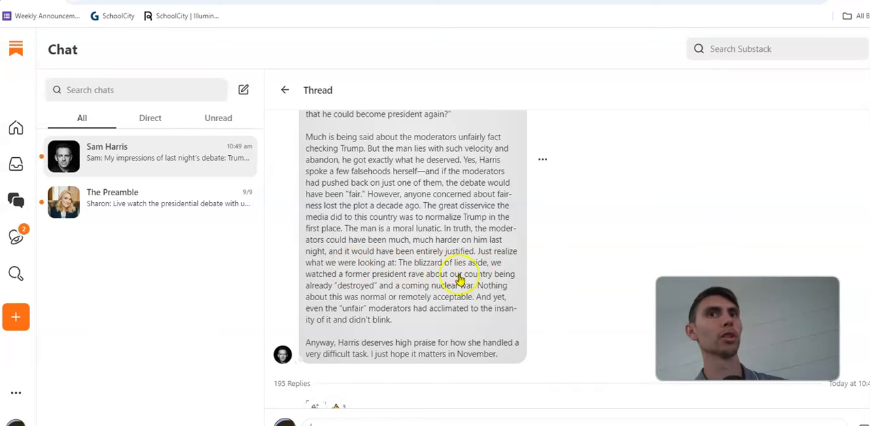
mouse_move(333, 280)
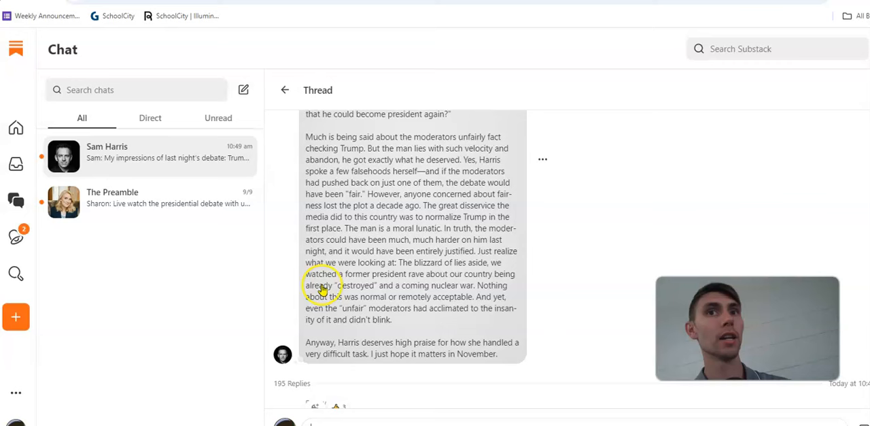
mouse_move(541, 297)
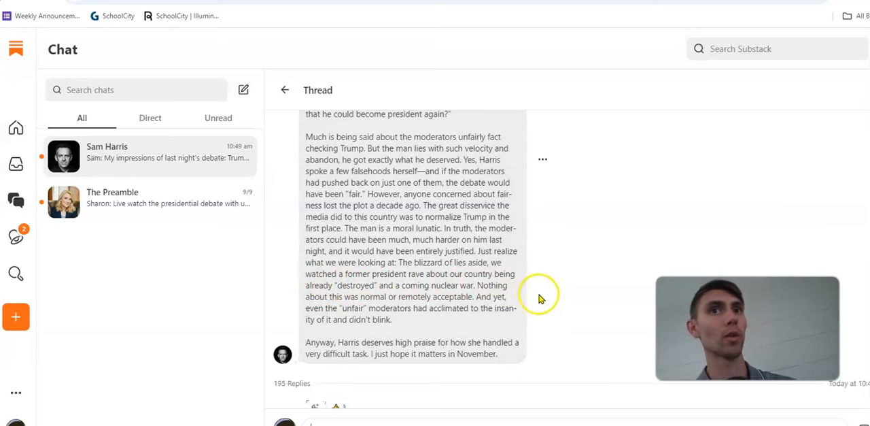